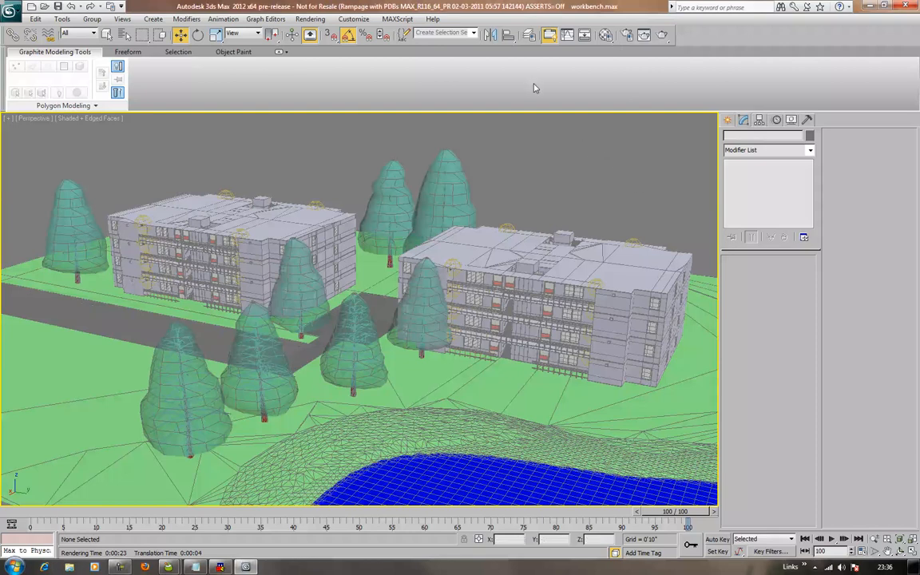
{"action": "mouse_move", "coordinate": [615, 167]}
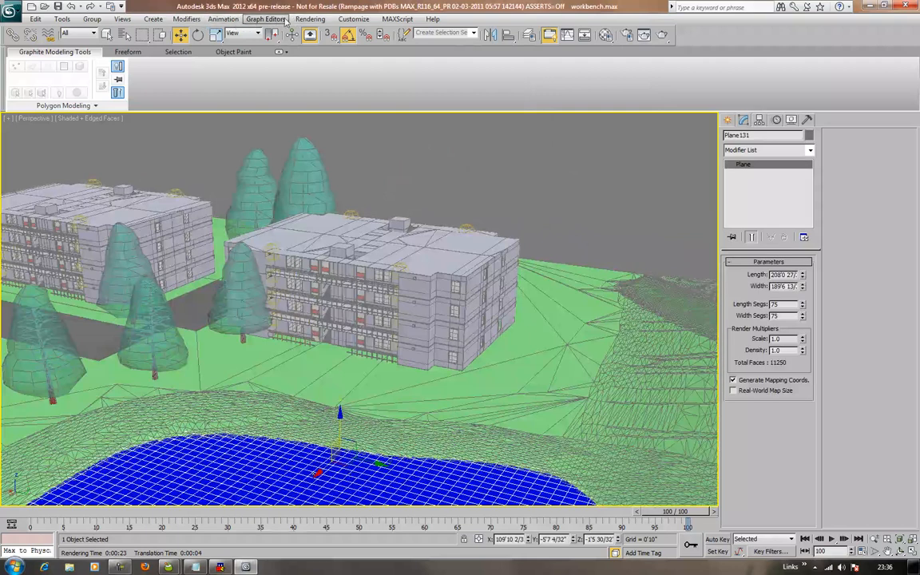
- With water plane Plane131 selected, bring up the Rendering menu
{"action": "left_click", "coordinate": [310, 18]}
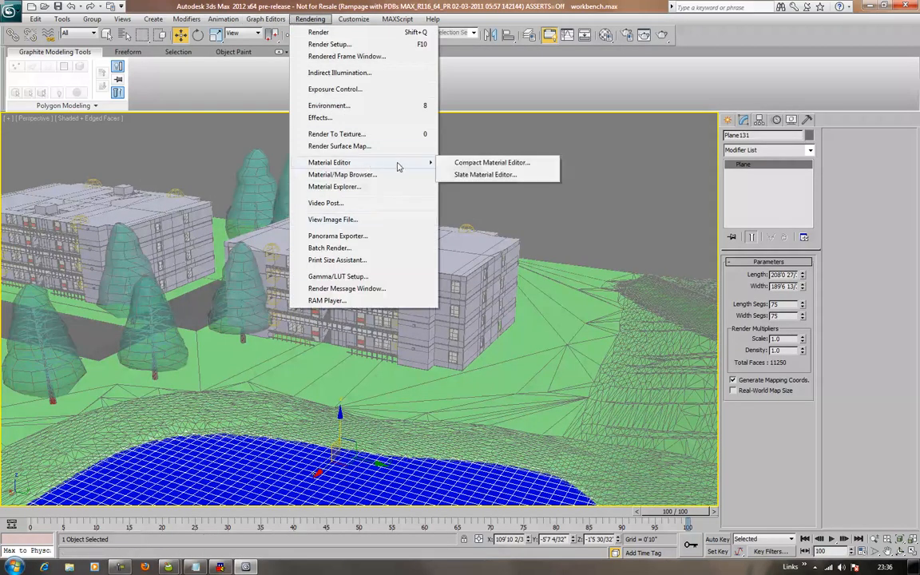
- In the Compact Material Editor, turn a sample slot into an Autodesk Water material
{"action": "left_click", "coordinate": [491, 162]}
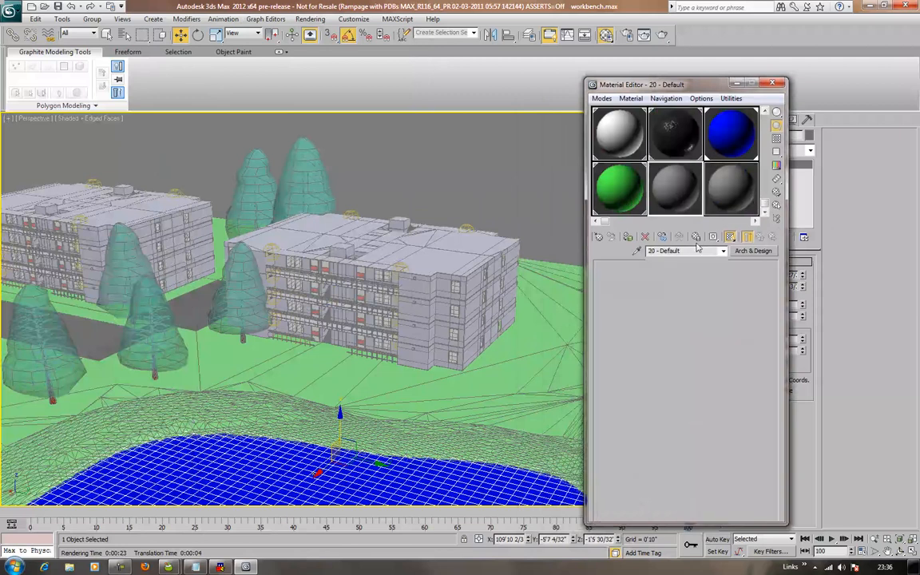
{"action": "left_click", "coordinate": [751, 251]}
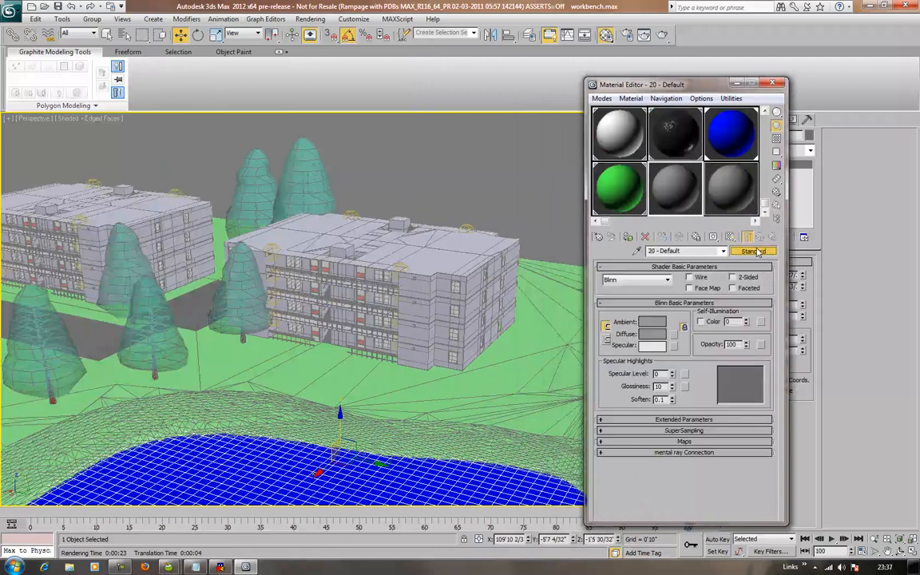
{"action": "left_click", "coordinate": [752, 250]}
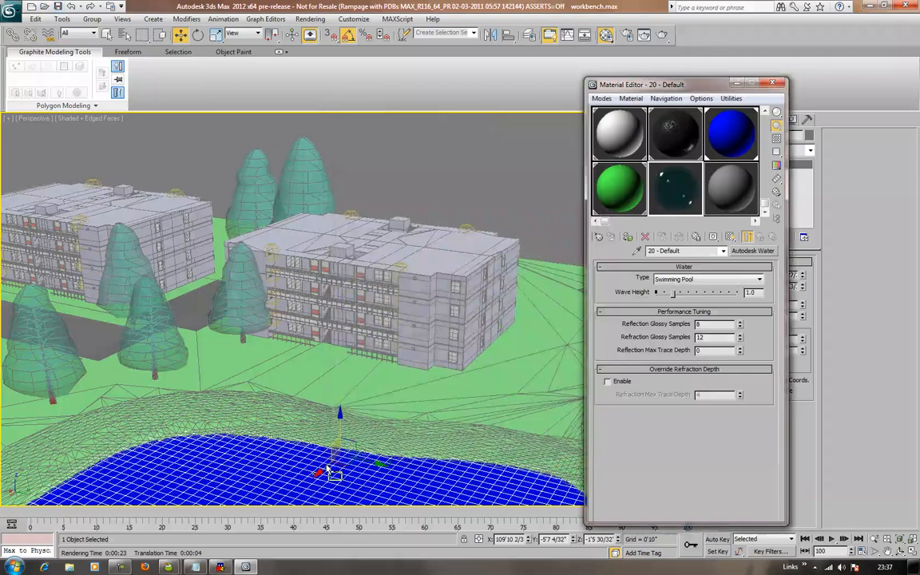
- Set the water Type and Color both to Generic Pond/Lake
{"action": "left_click", "coordinate": [757, 279]}
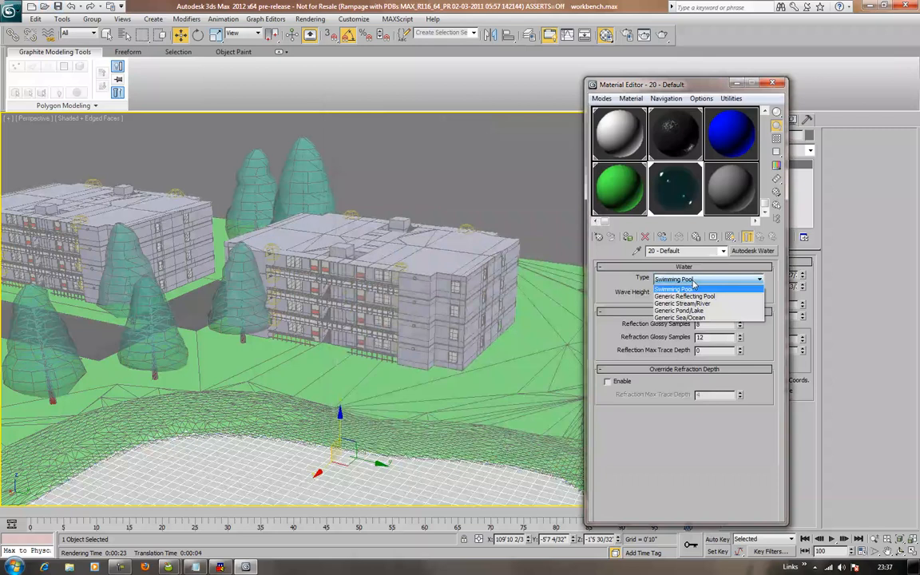
{"action": "left_click", "coordinate": [679, 310]}
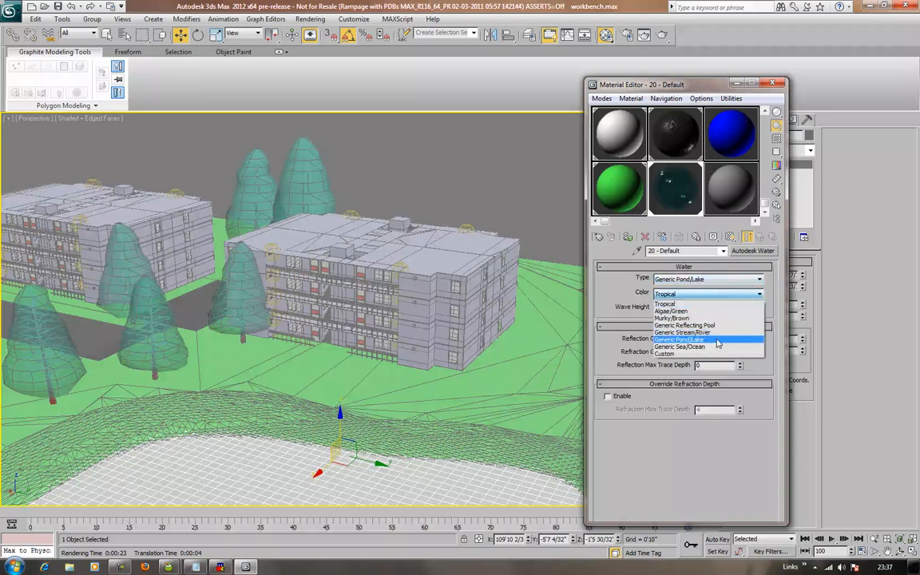
{"action": "left_click", "coordinate": [678, 340]}
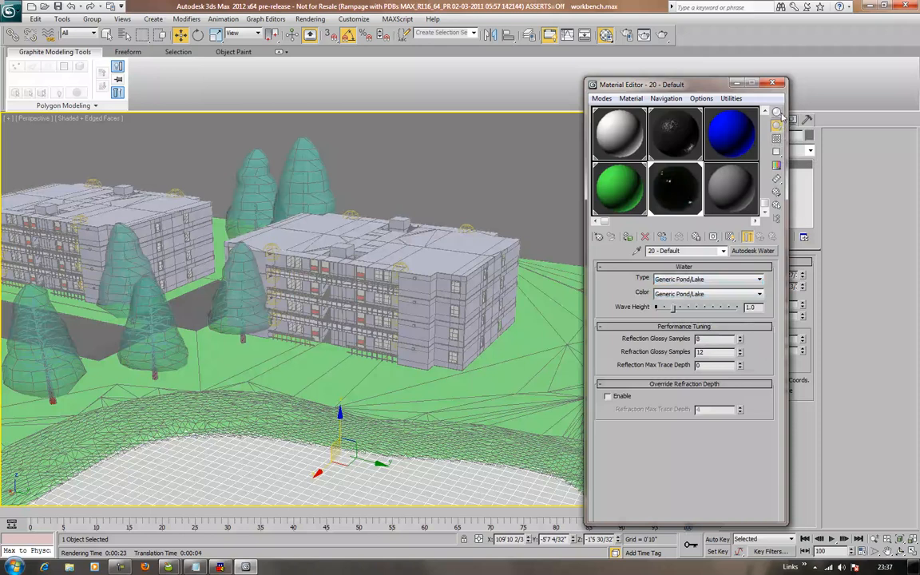
{"action": "mouse_move", "coordinate": [775, 111]}
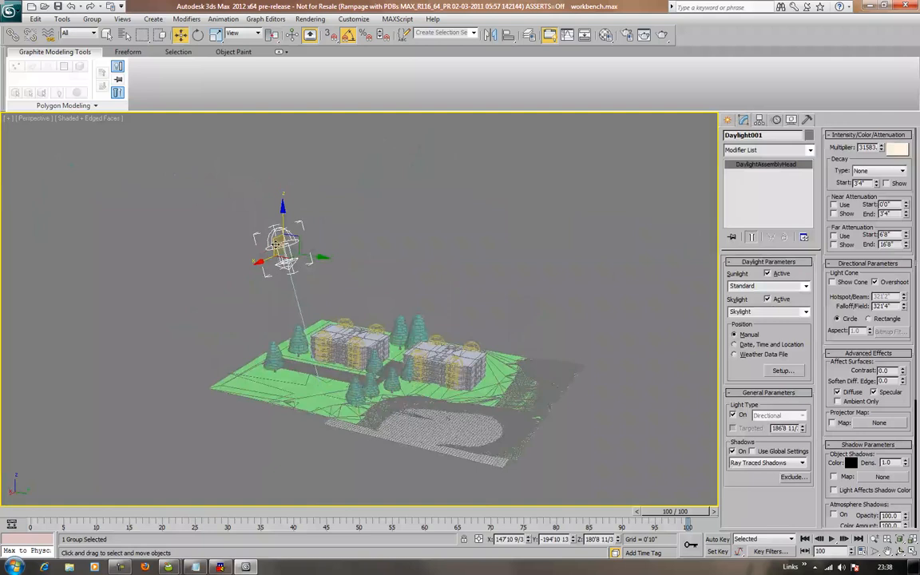
- Move the Daylight001 system to the left of the apartment site
{"action": "left_click_drag", "start_coordinate": [284, 239], "coordinate": [228, 375]}
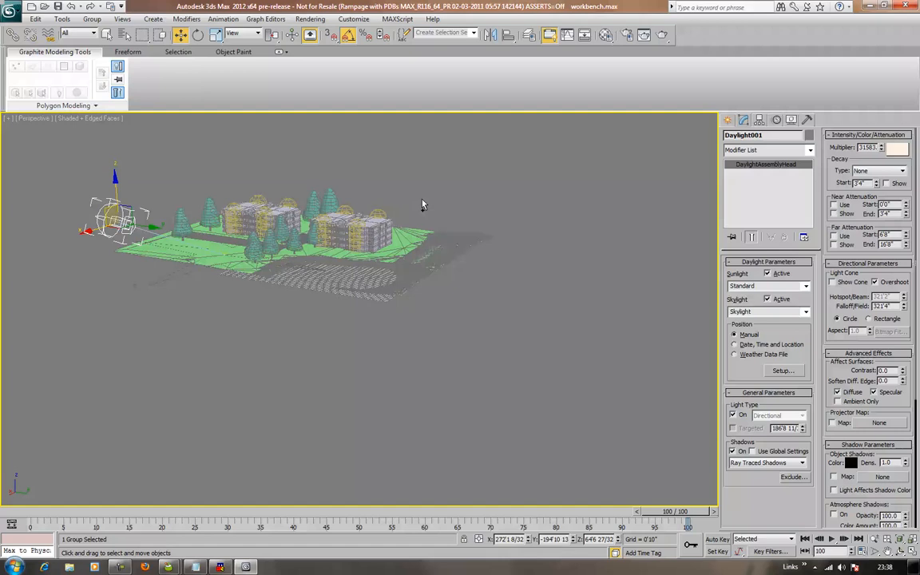
{"action": "mouse_move", "coordinate": [583, 280]}
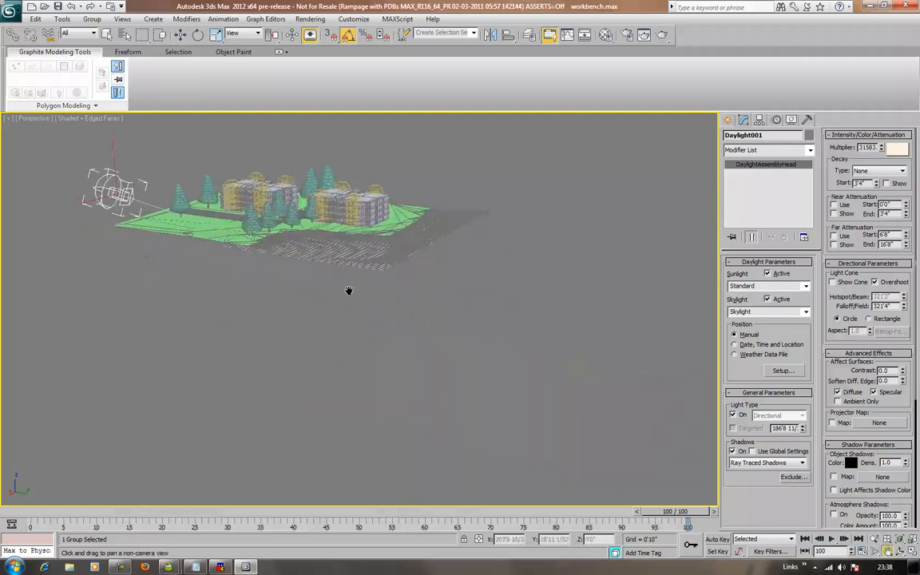
- Pan and orbit to view the two apartment blocks from the front
{"action": "left_click_drag", "start_coordinate": [347, 290], "coordinate": [605, 377]}
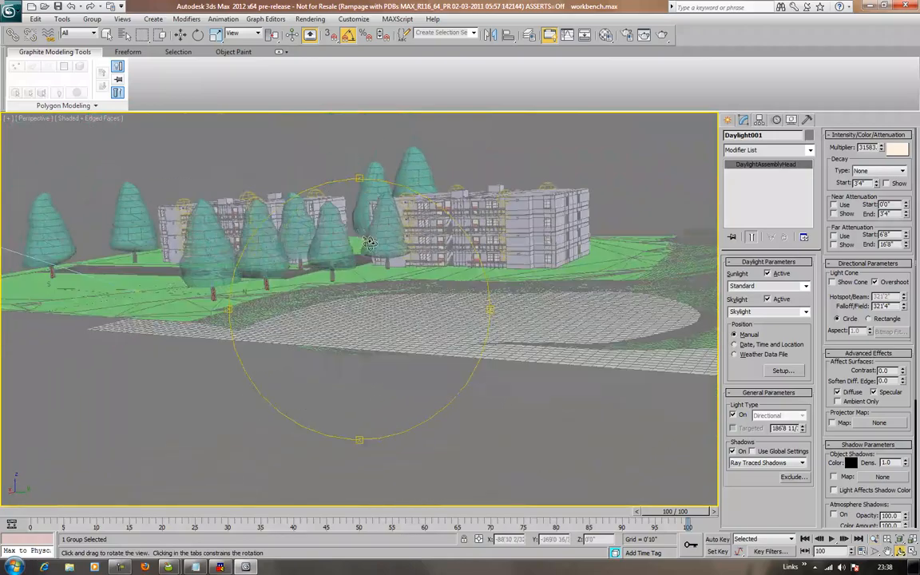
{"action": "left_click_drag", "start_coordinate": [369, 243], "coordinate": [343, 249]}
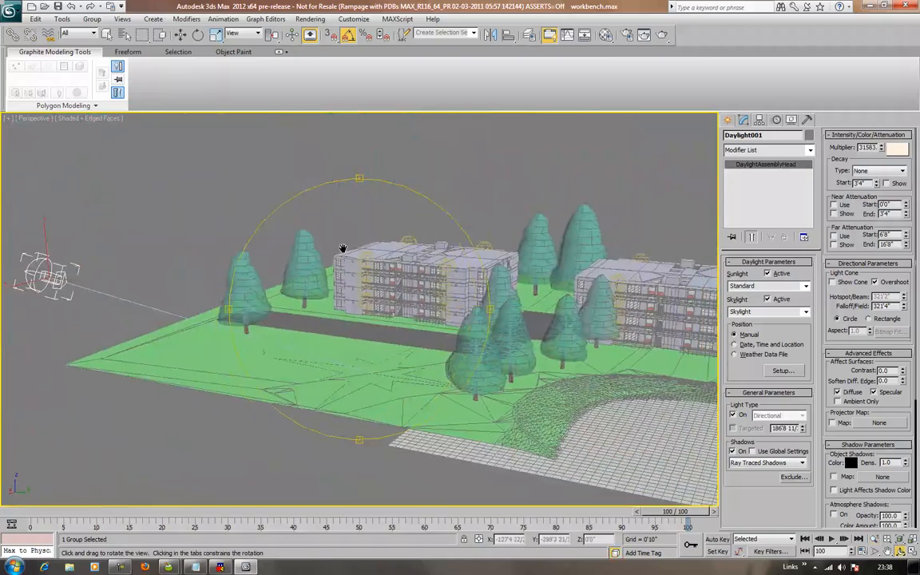
{"action": "left_click_drag", "start_coordinate": [343, 248], "coordinate": [357, 274]}
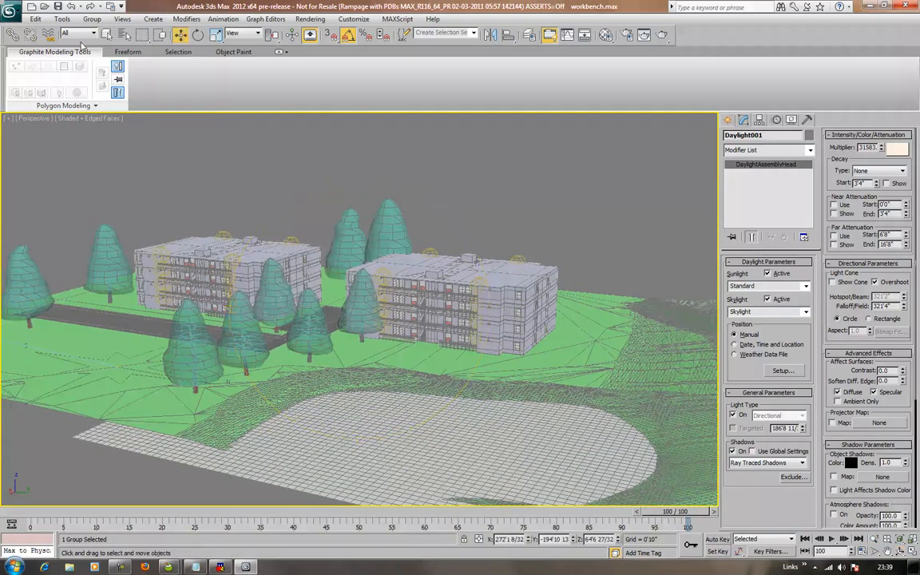
{"action": "mouse_move", "coordinate": [292, 293]}
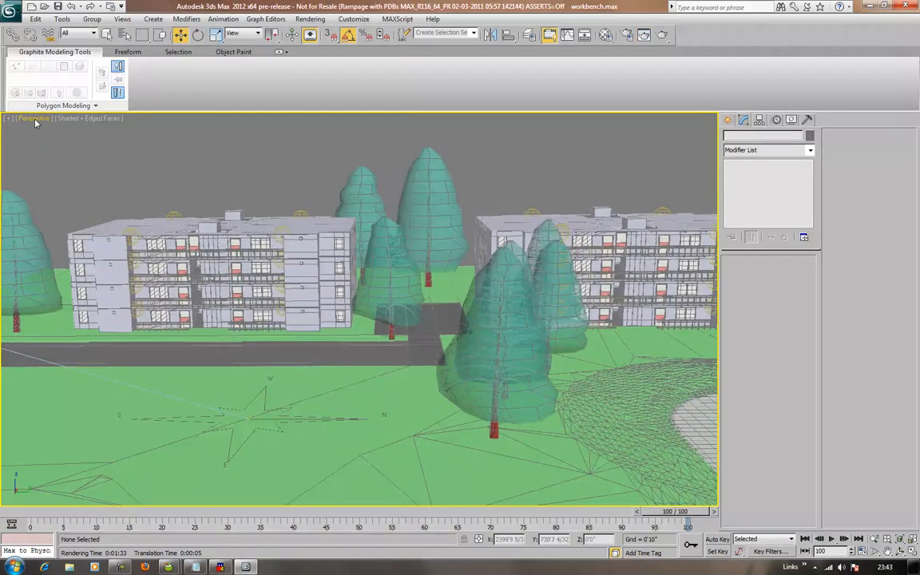
- Enable Safe Frames in Perspective and fit the apartment blocks inside the frame
{"action": "left_click", "coordinate": [33, 118]}
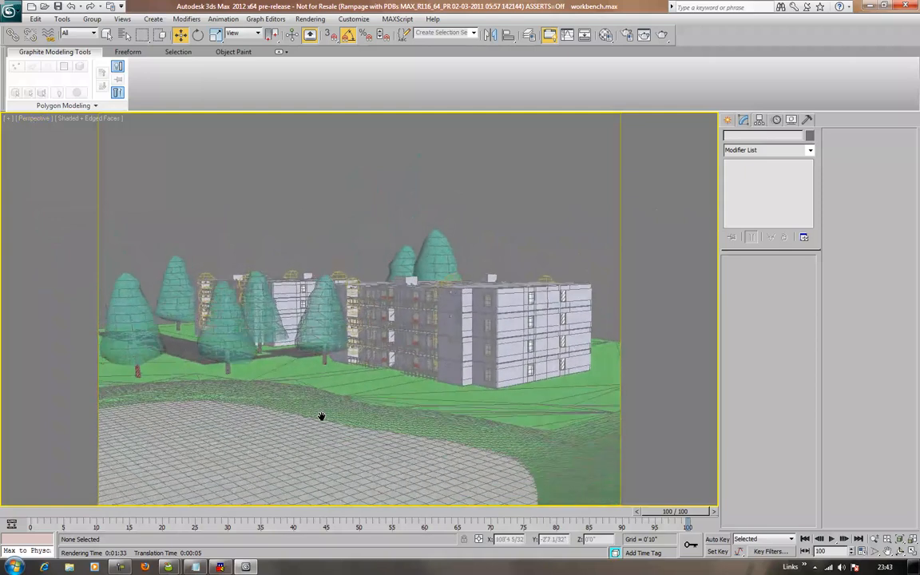
{"action": "left_click_drag", "start_coordinate": [321, 416], "coordinate": [331, 413]}
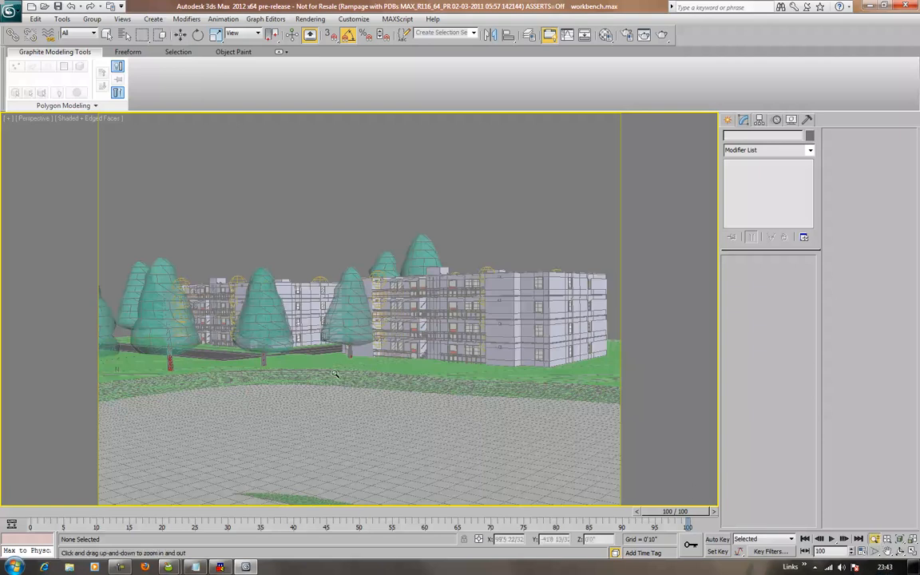
{"action": "left_click_drag", "start_coordinate": [335, 376], "coordinate": [301, 364]}
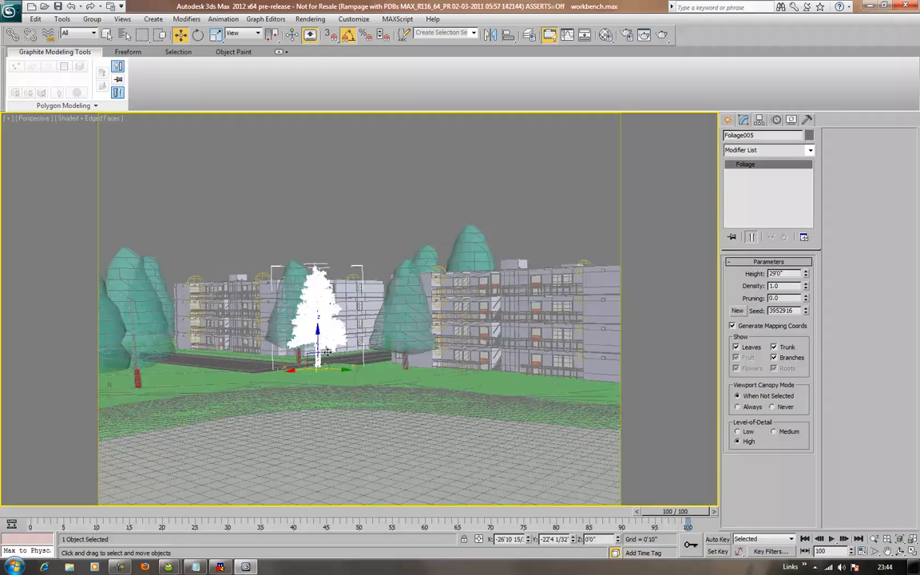
- Nudge the pine tree right and move the white tree beside the road
{"action": "left_click_drag", "start_coordinate": [318, 335], "coordinate": [337, 351]}
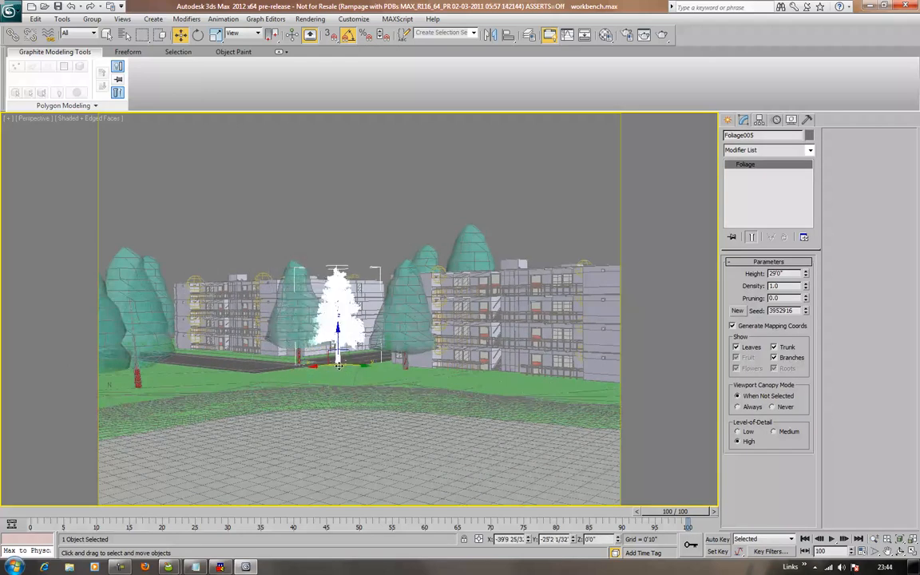
{"action": "left_click_drag", "start_coordinate": [338, 328], "coordinate": [346, 330]}
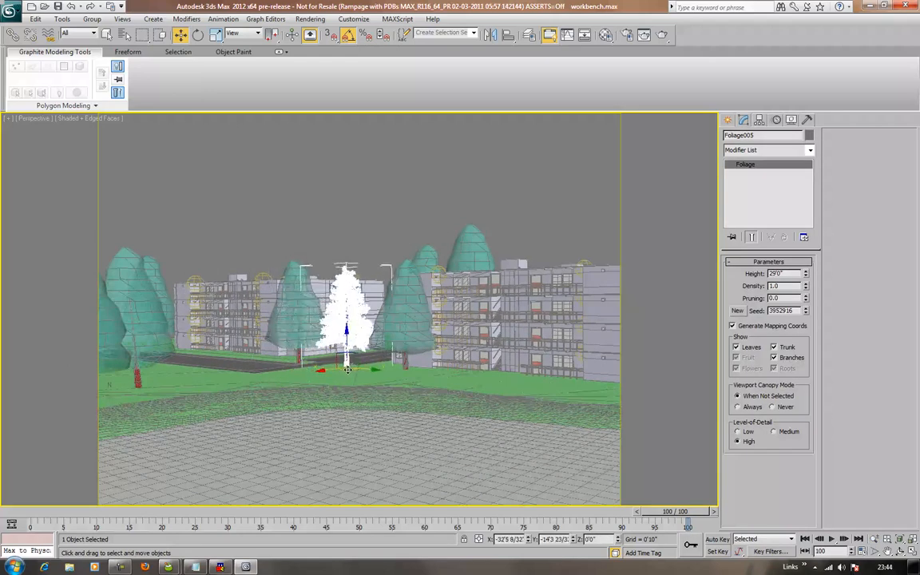
{"action": "left_click_drag", "start_coordinate": [346, 369], "coordinate": [351, 368]}
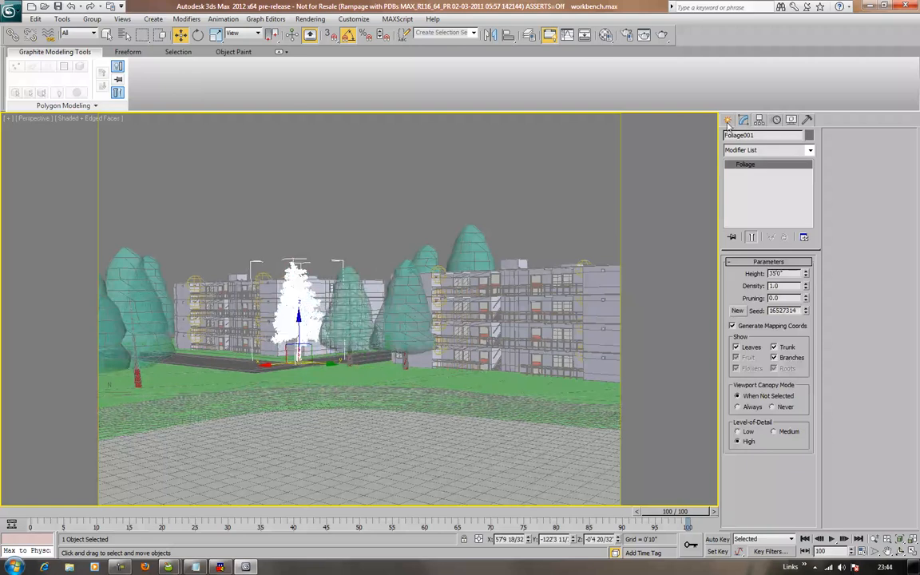
{"action": "left_click", "coordinate": [728, 119]}
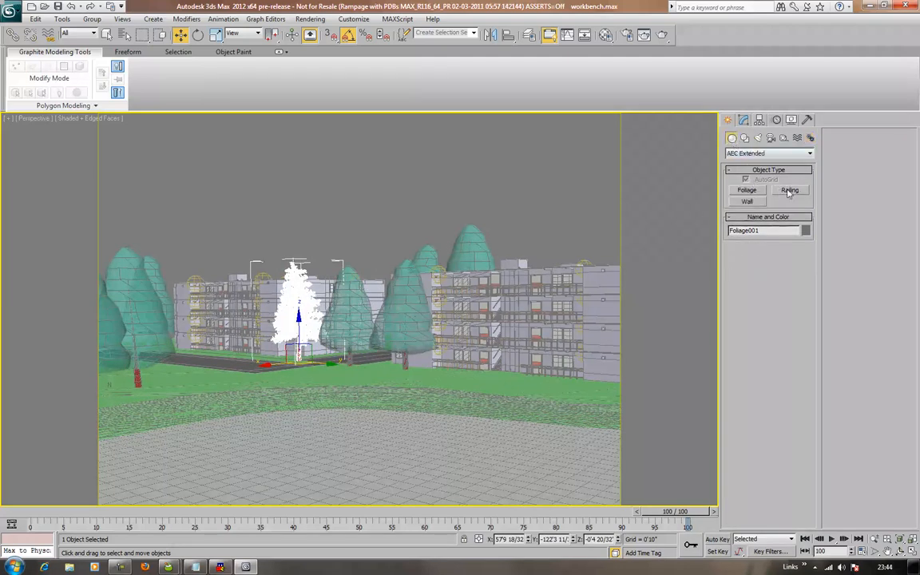
- Activate the AEC Extended Railing tool with its default 3'6" square top rail
{"action": "left_click", "coordinate": [790, 190]}
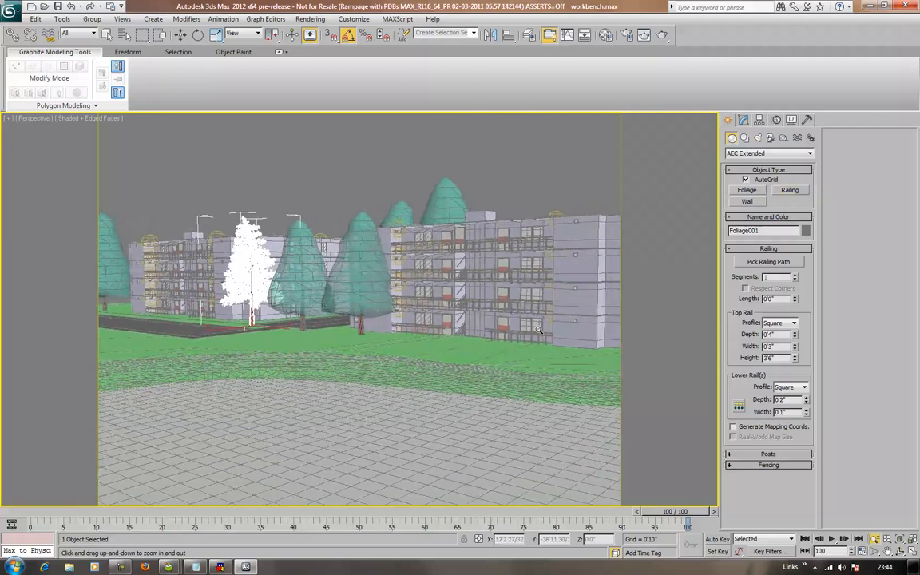
{"action": "left_click", "coordinate": [789, 190]}
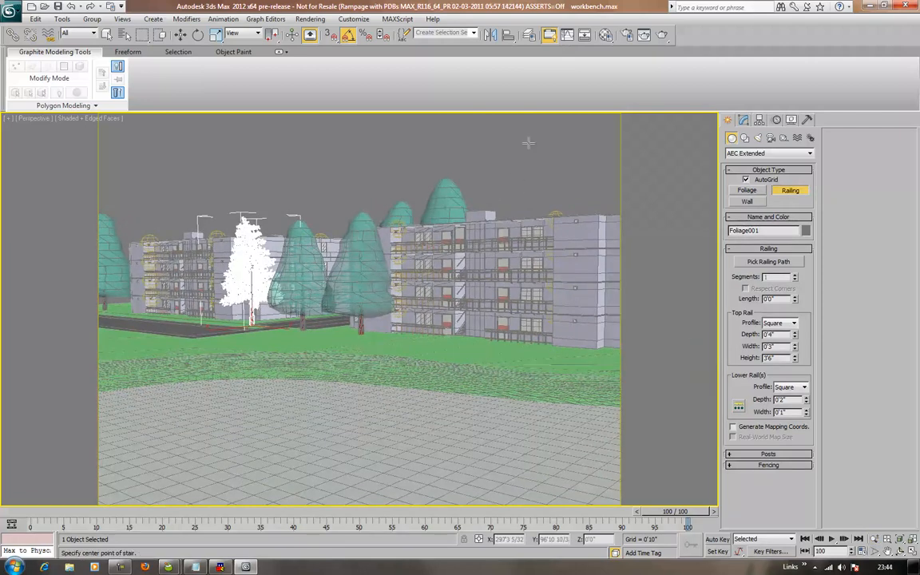
{"action": "mouse_move", "coordinate": [462, 143]}
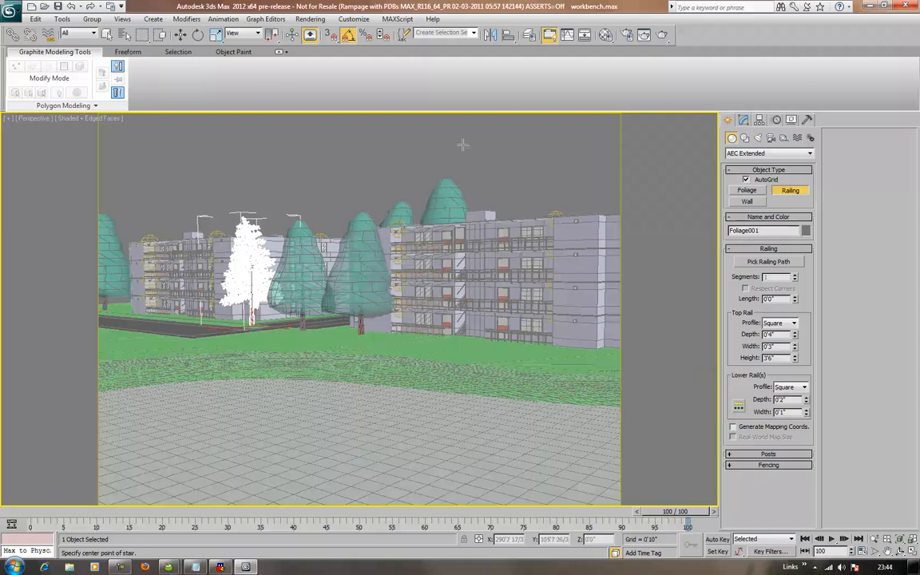
- Set the render output size to 3200 x 2400 via the 800x600 preset
{"action": "left_click", "coordinate": [626, 34]}
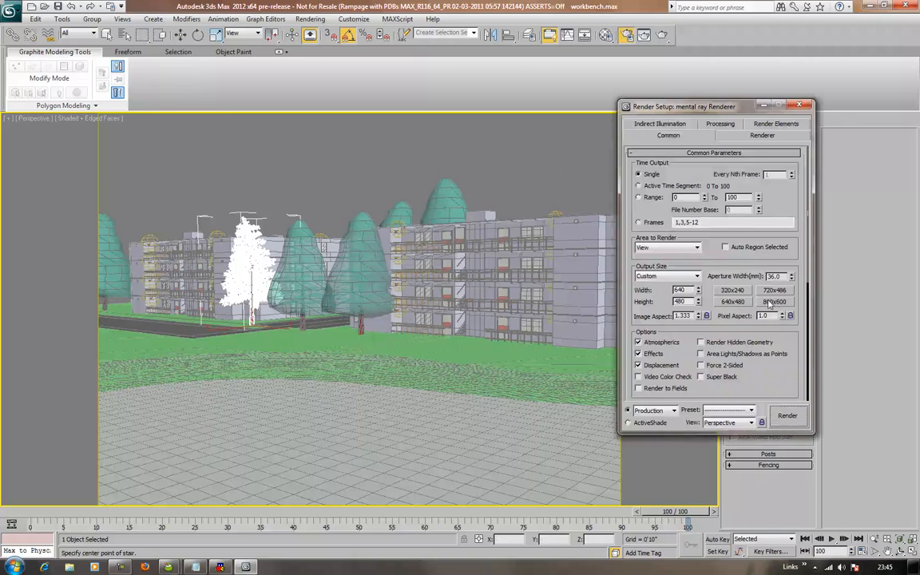
{"action": "left_click", "coordinate": [773, 301]}
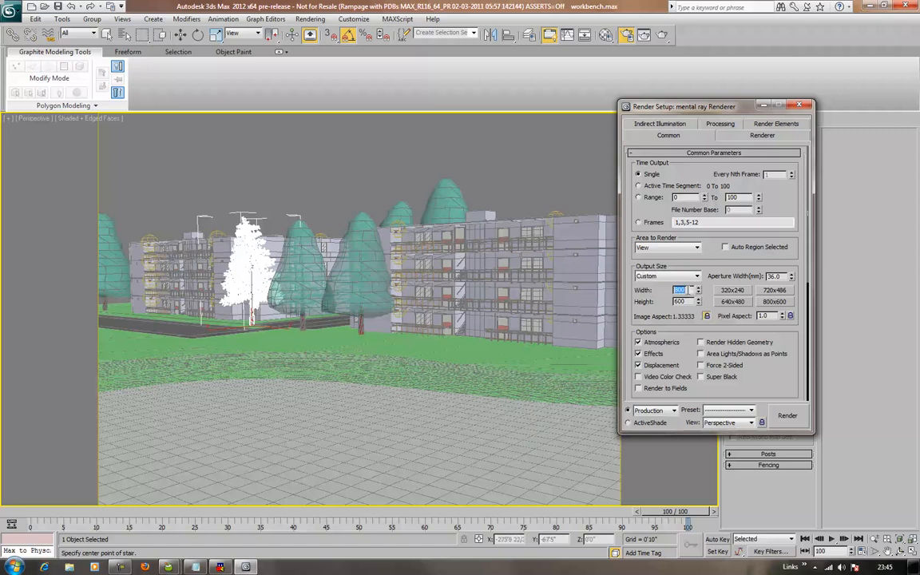
{"action": "type", "text": "320"}
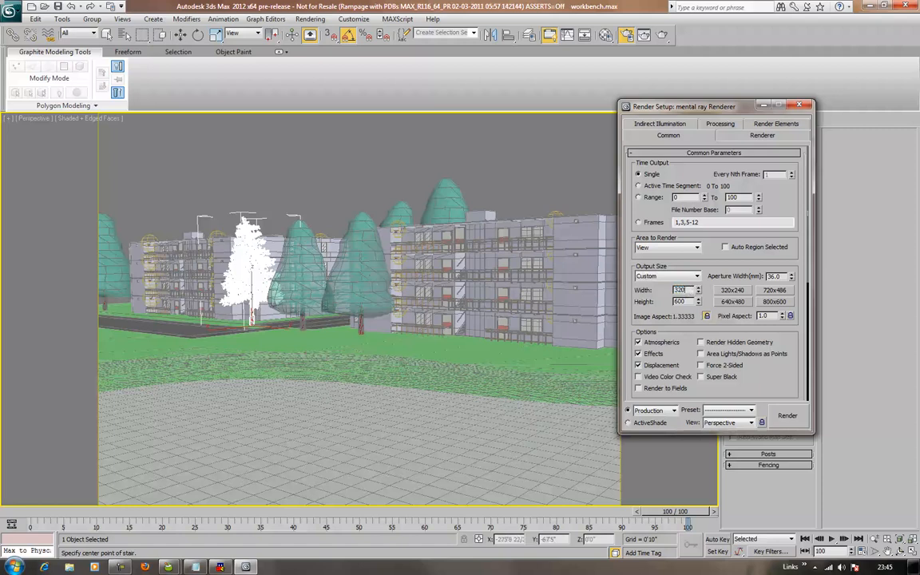
{"action": "left_click", "coordinate": [683, 301]}
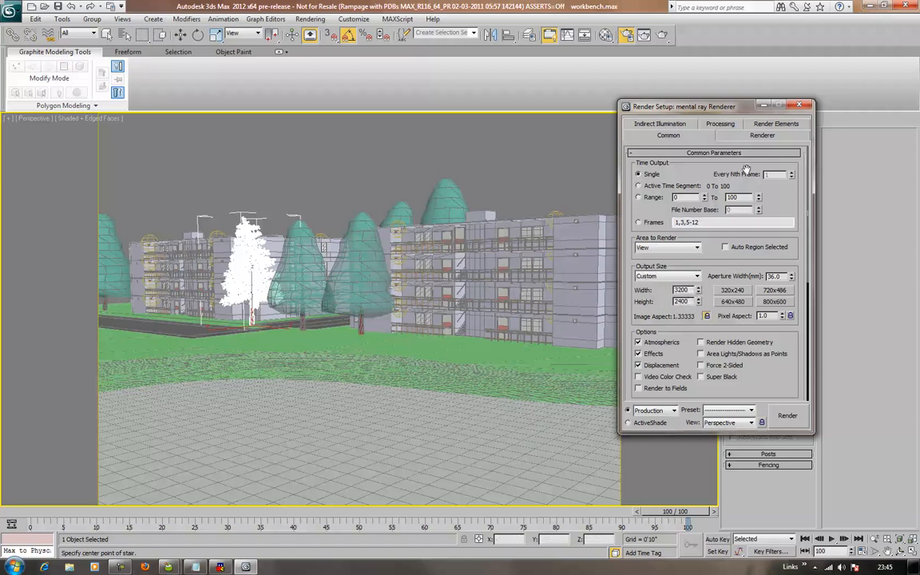
{"action": "left_click", "coordinate": [762, 135]}
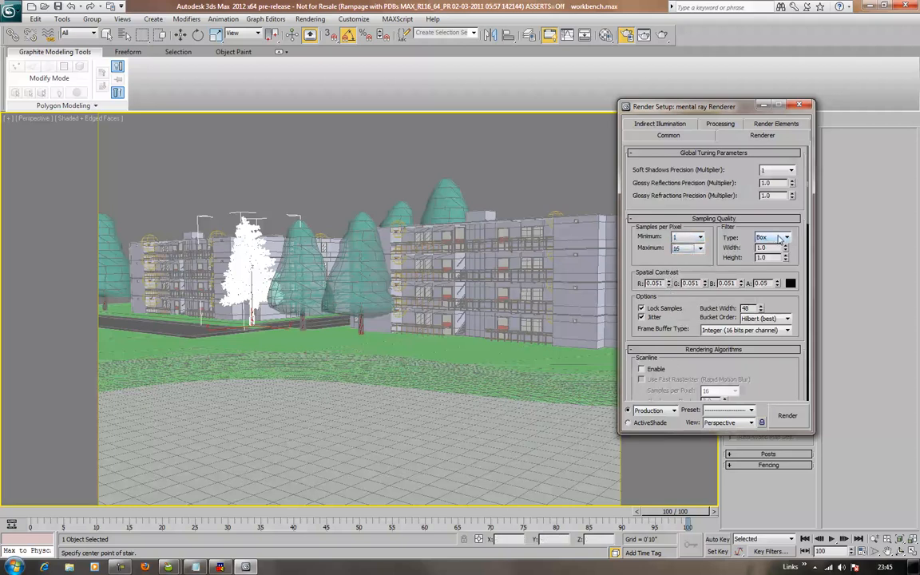
- Choose the Mitchell sampling filter and soft shadows precision 2
{"action": "left_click", "coordinate": [786, 237]}
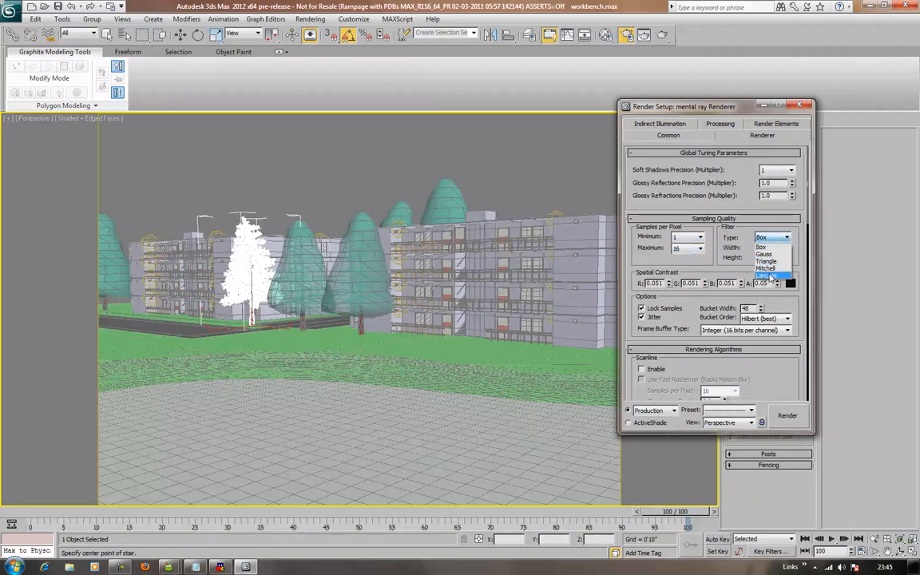
{"action": "left_click", "coordinate": [765, 269]}
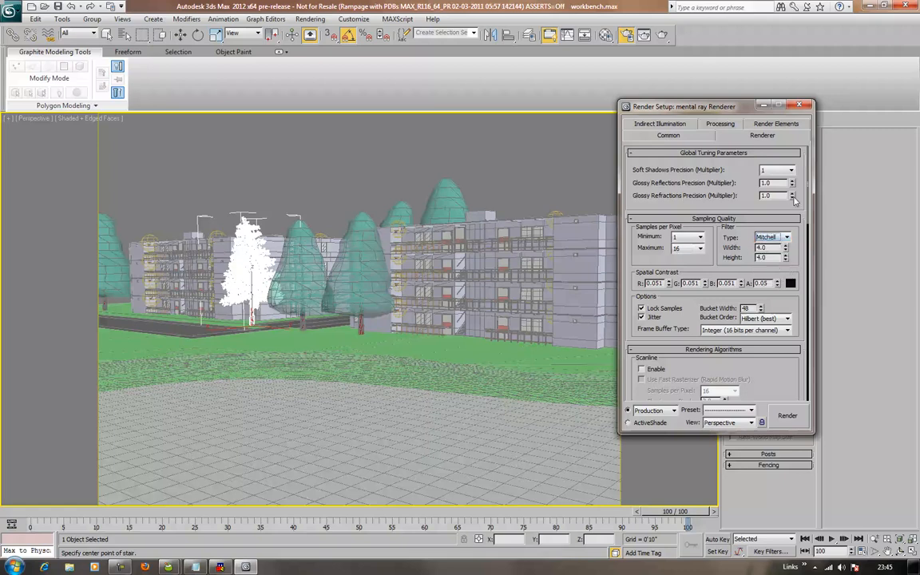
{"action": "left_click", "coordinate": [791, 169]}
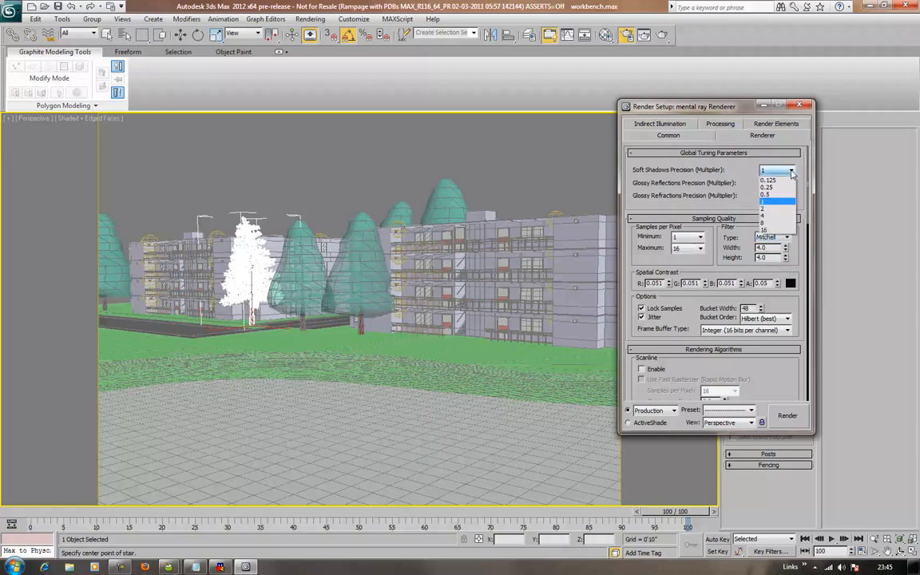
{"action": "left_click", "coordinate": [762, 208]}
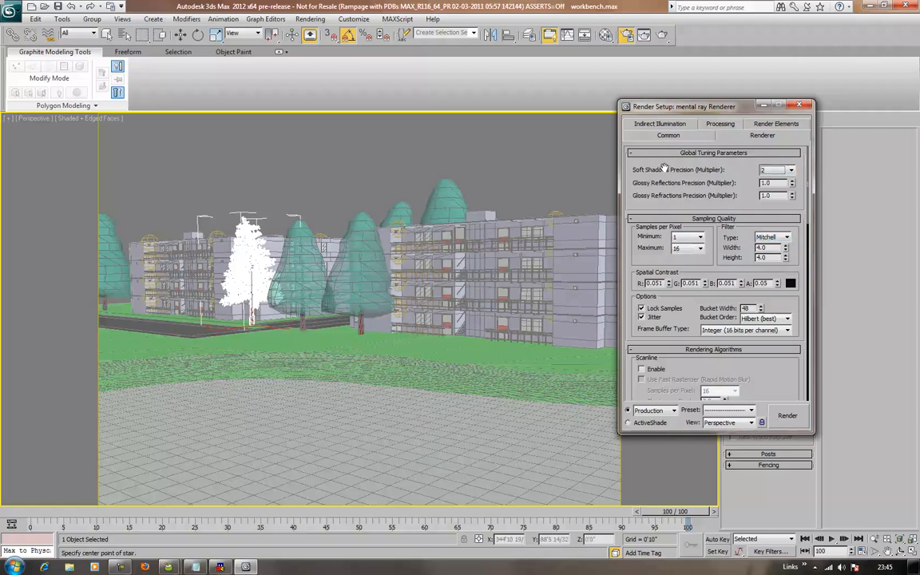
- Raise the Final Gather precision slider through Low to Medium (0.8 point density, 250 rays)
{"action": "left_click", "coordinate": [660, 124]}
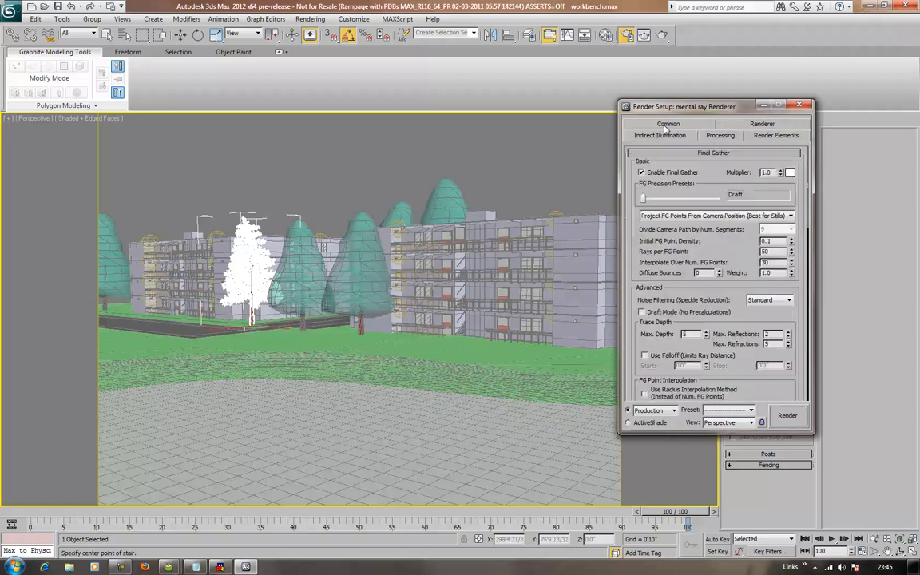
{"action": "left_click_drag", "start_coordinate": [644, 198], "coordinate": [659, 197]}
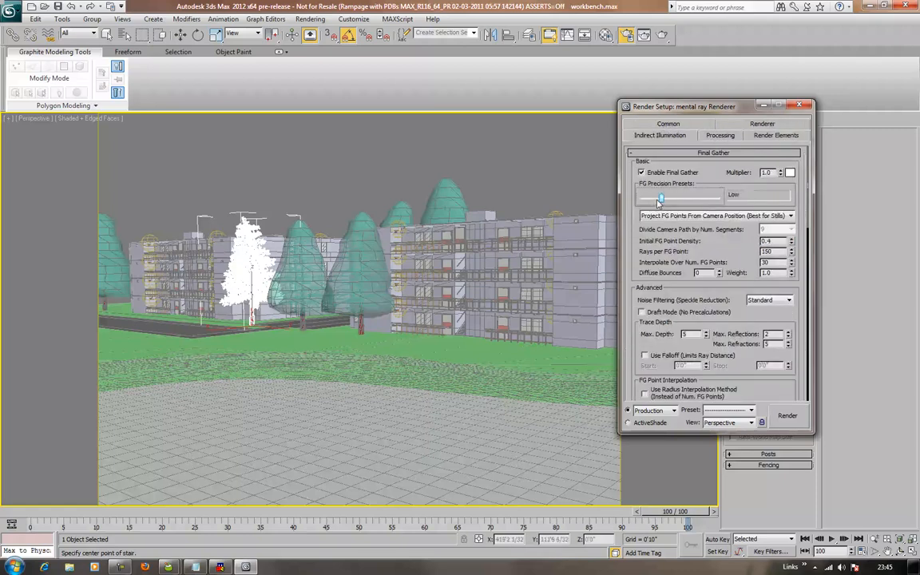
{"action": "left_click_drag", "start_coordinate": [659, 196], "coordinate": [679, 197]}
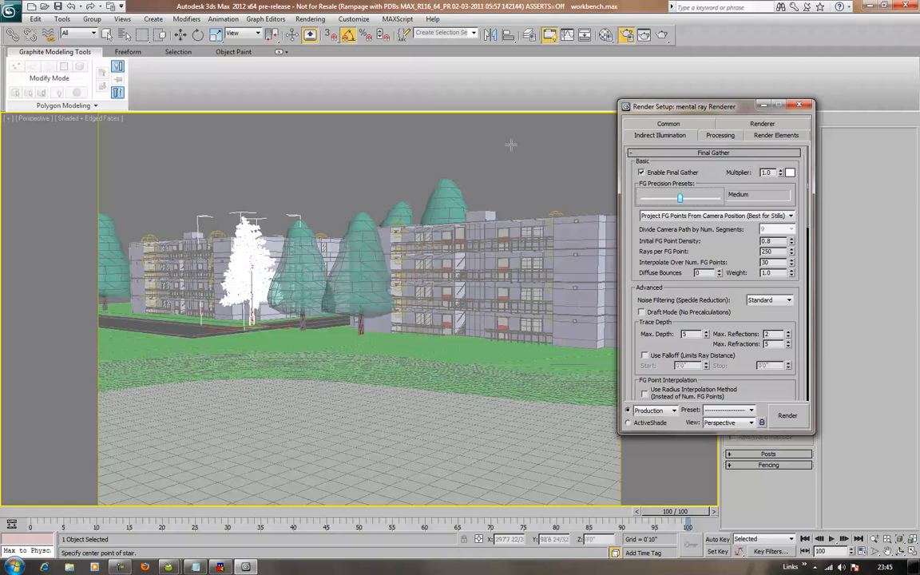
{"action": "mouse_move", "coordinate": [418, 141]}
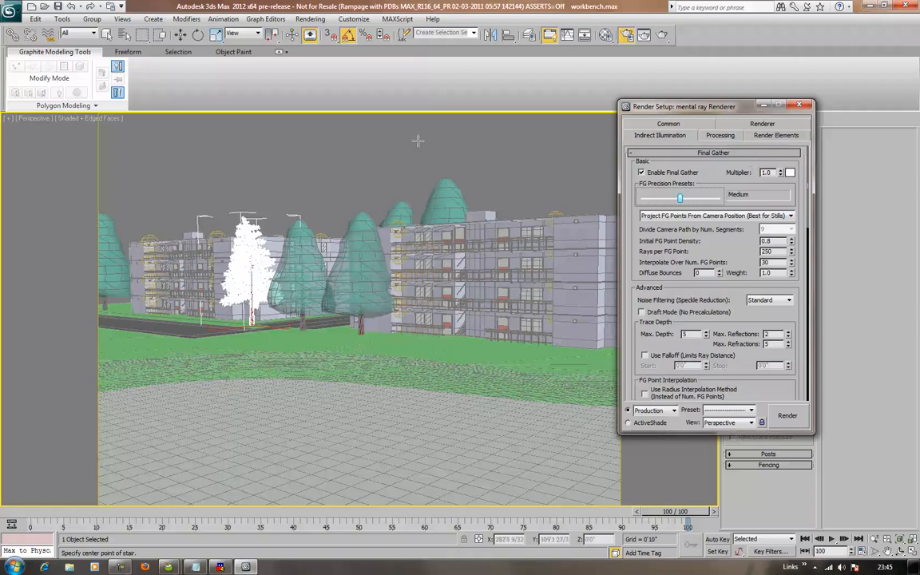